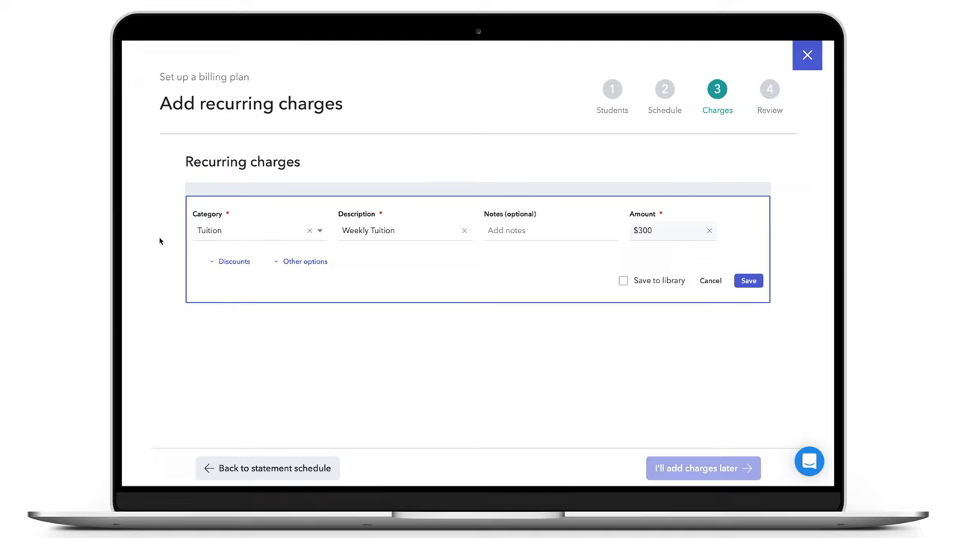
Step: Expand the Discounts section of the $300 Weekly Tuition charge
click(233, 260)
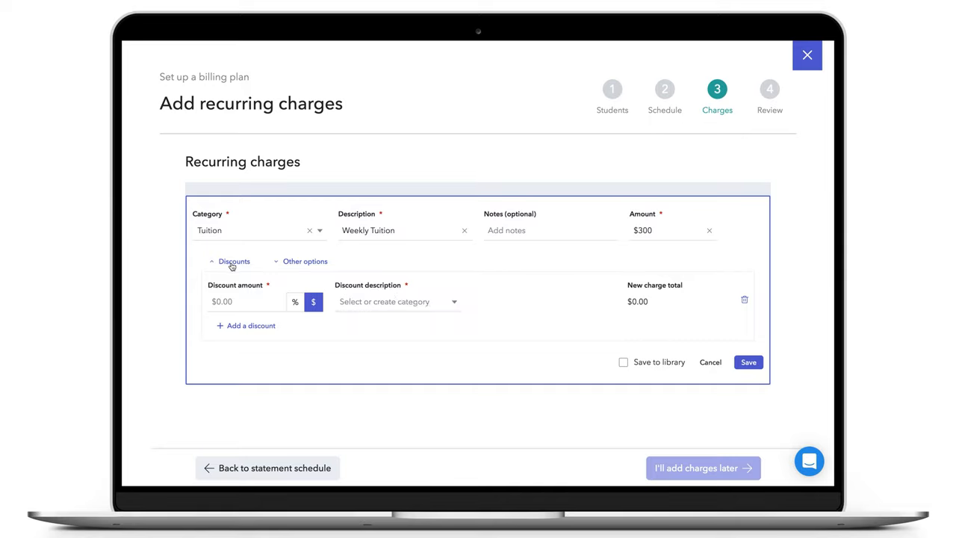
Step: Enter a 10% discount on the tuition charge, bringing the total to $270.00
click(295, 301)
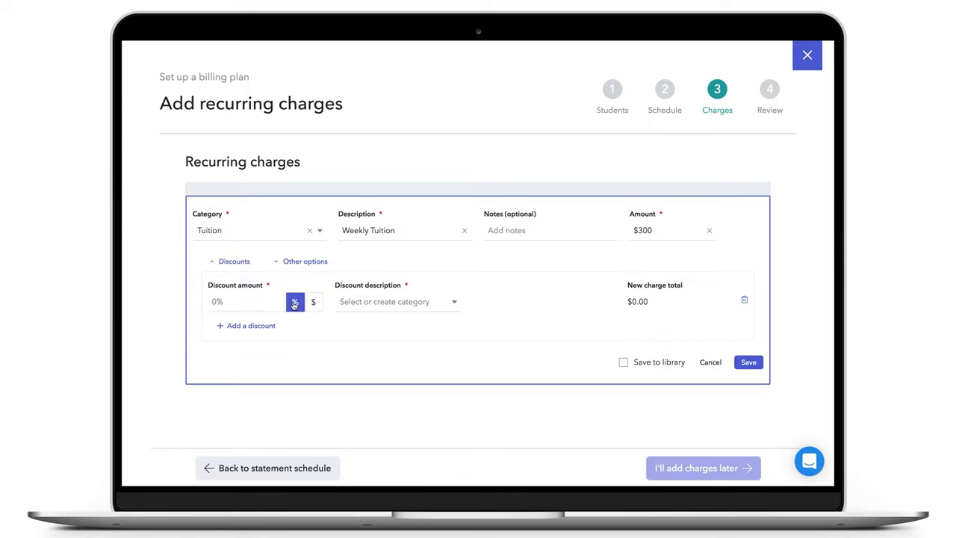
click(314, 302)
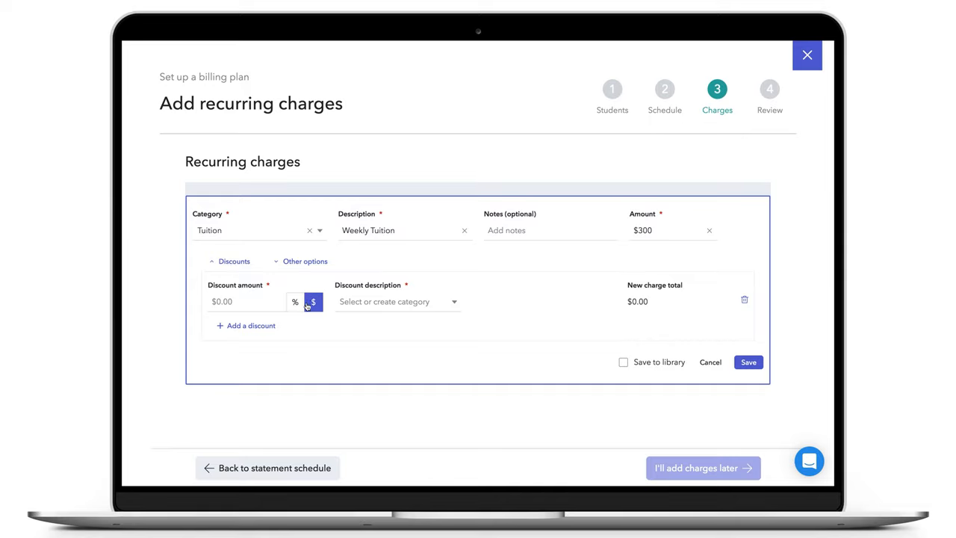
click(295, 302)
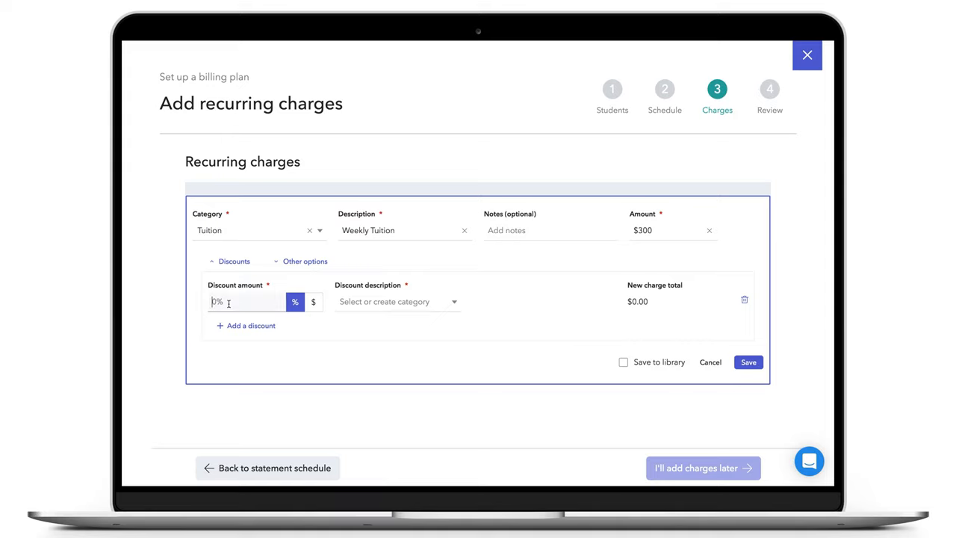
text(10%)
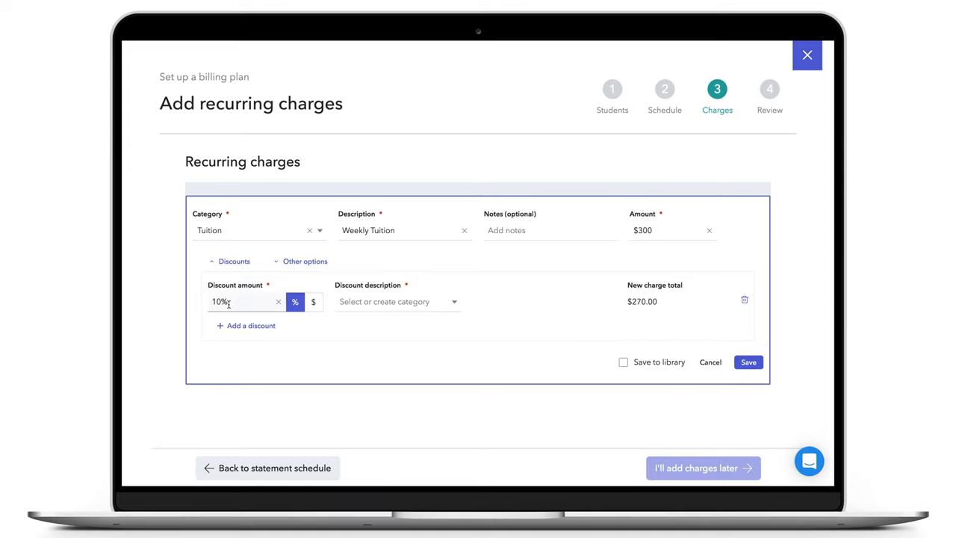
Step: Set the discount description to 'Sibling' from the dropdown
click(396, 301)
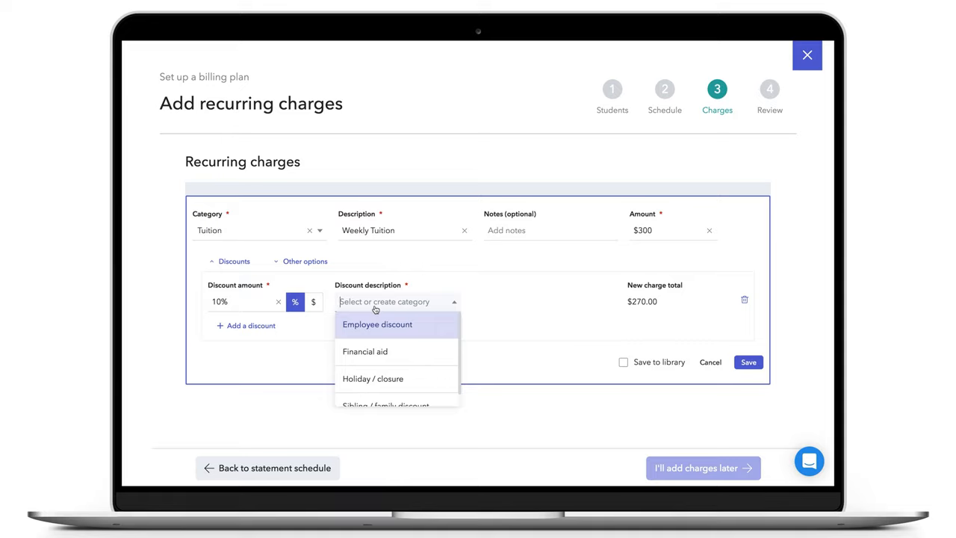
text(Sibling)
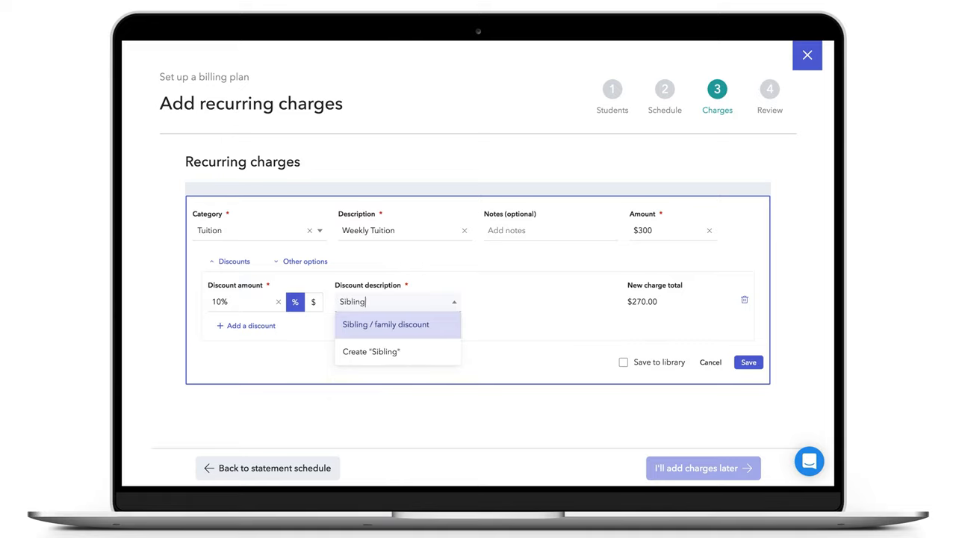
click(387, 324)
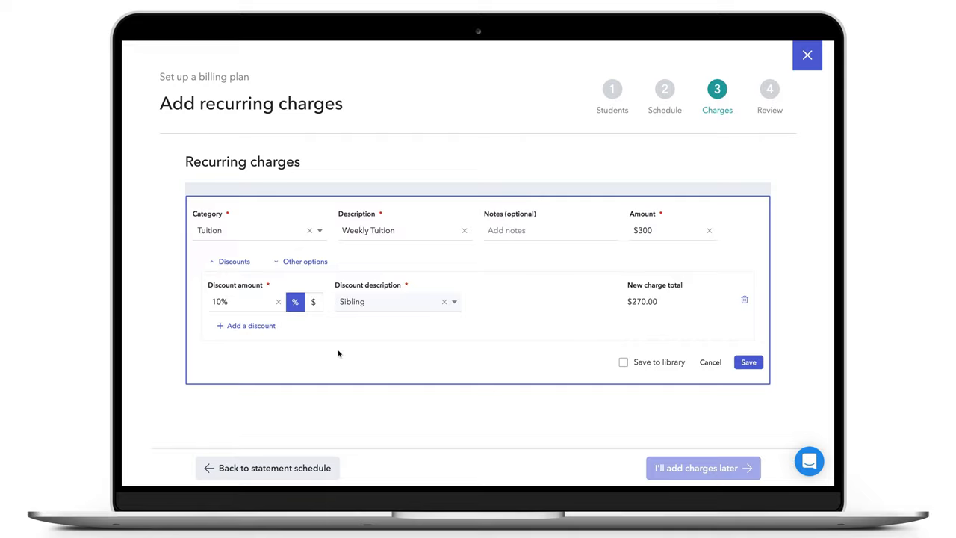
click(250, 325)
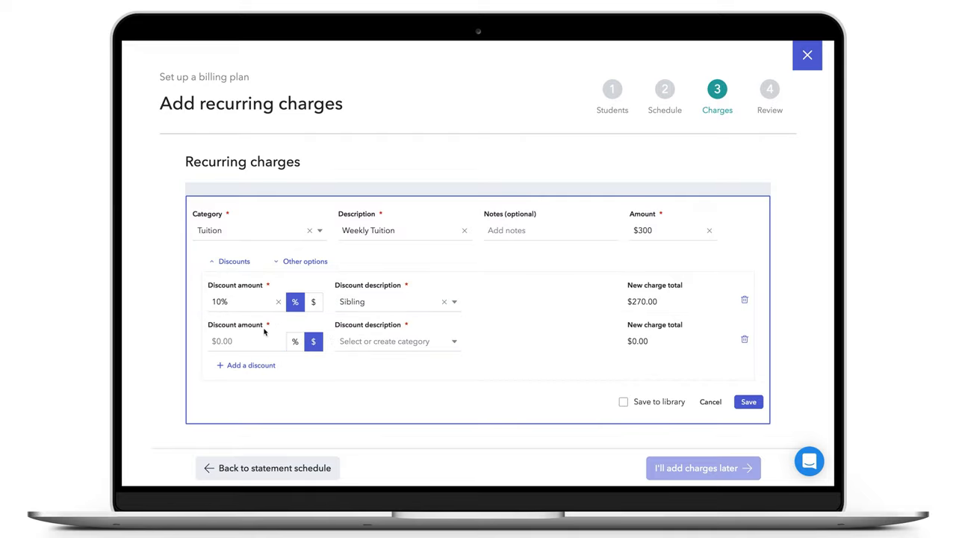
mouse_move(448, 346)
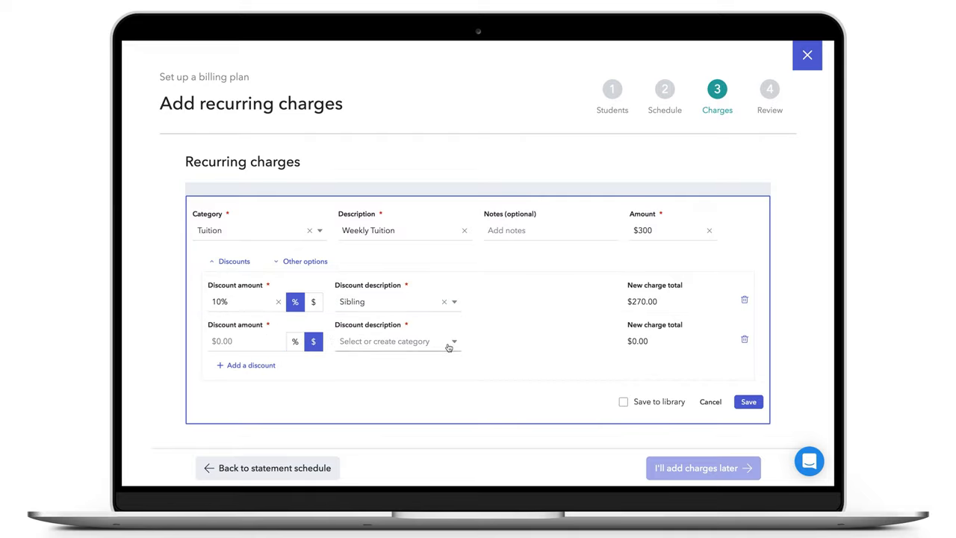
click(744, 339)
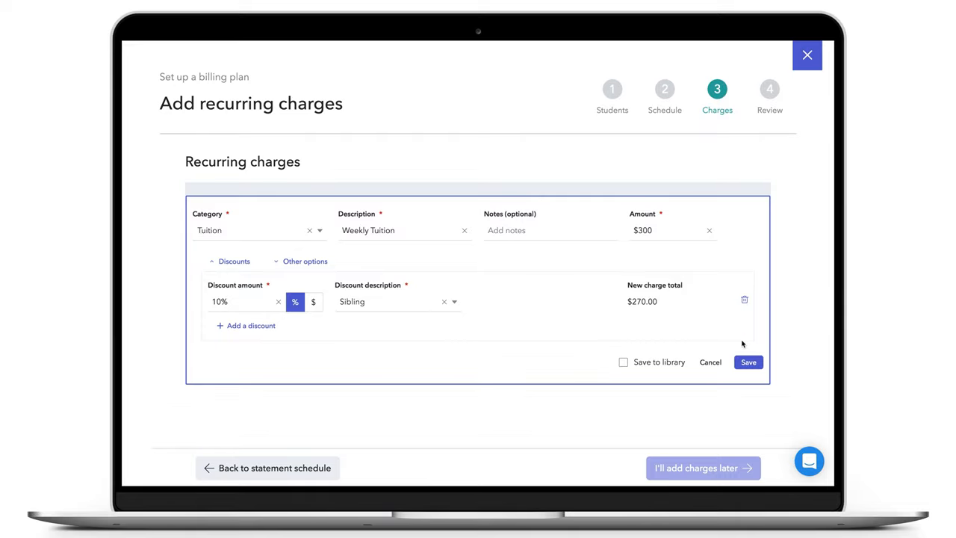
mouse_move(618, 370)
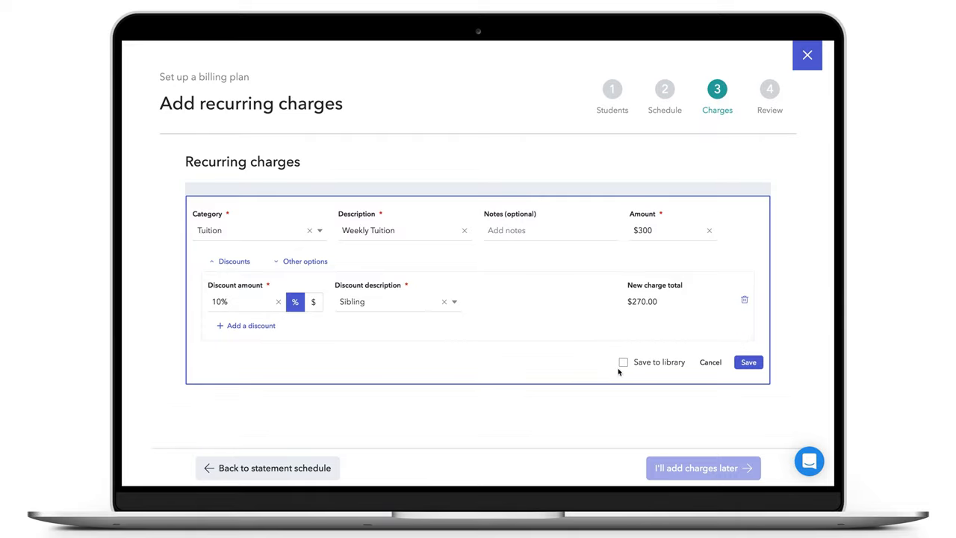
Step: Save the Weekly Tuition charge to the library with its $270.00 Sibling discount
click(623, 362)
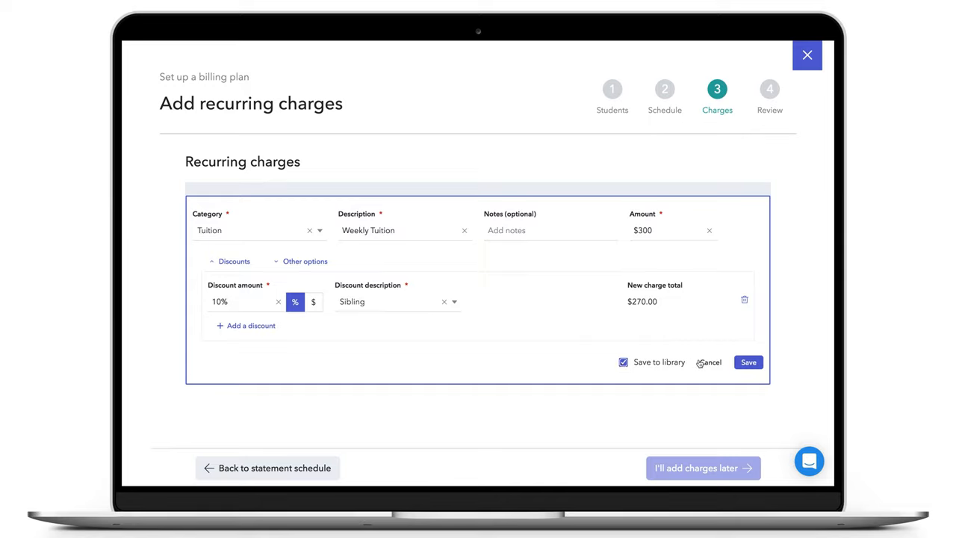
mouse_move(748, 363)
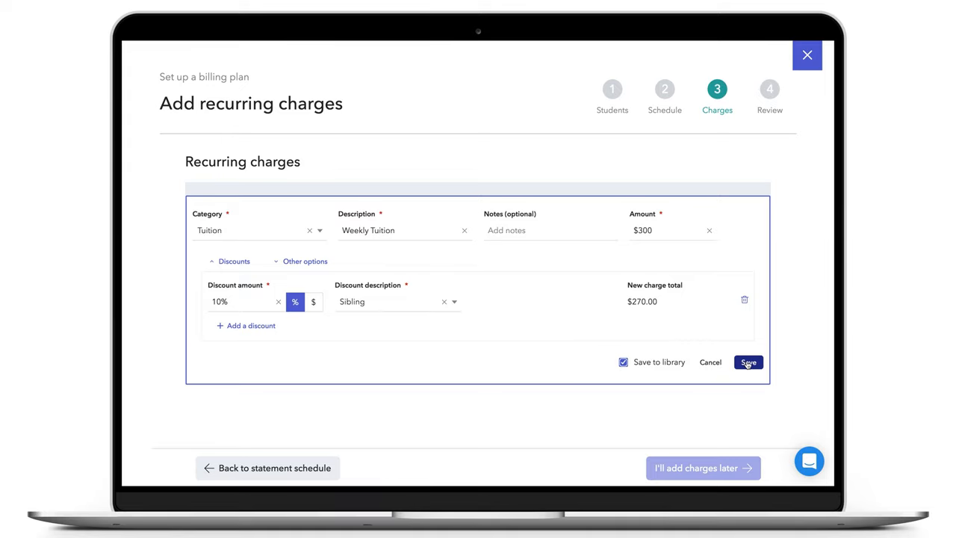
click(748, 363)
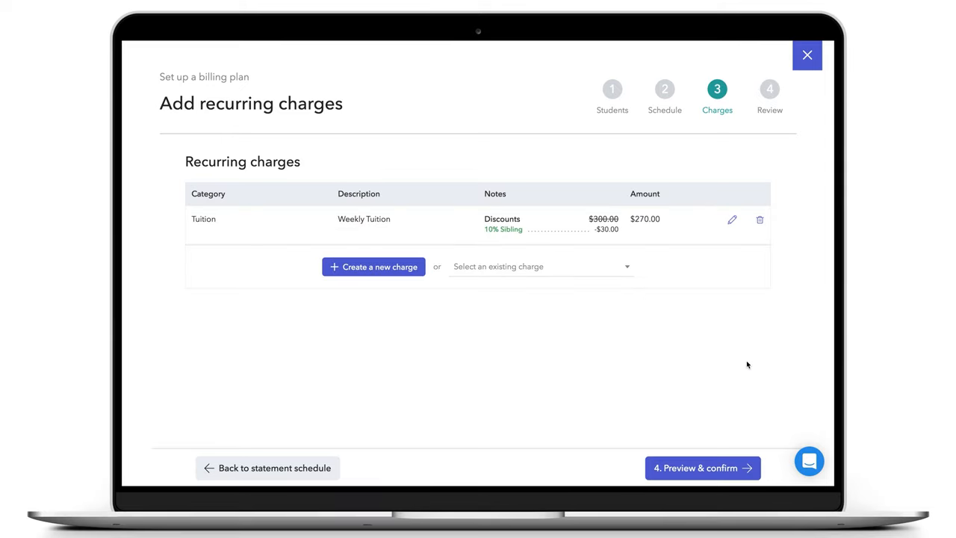